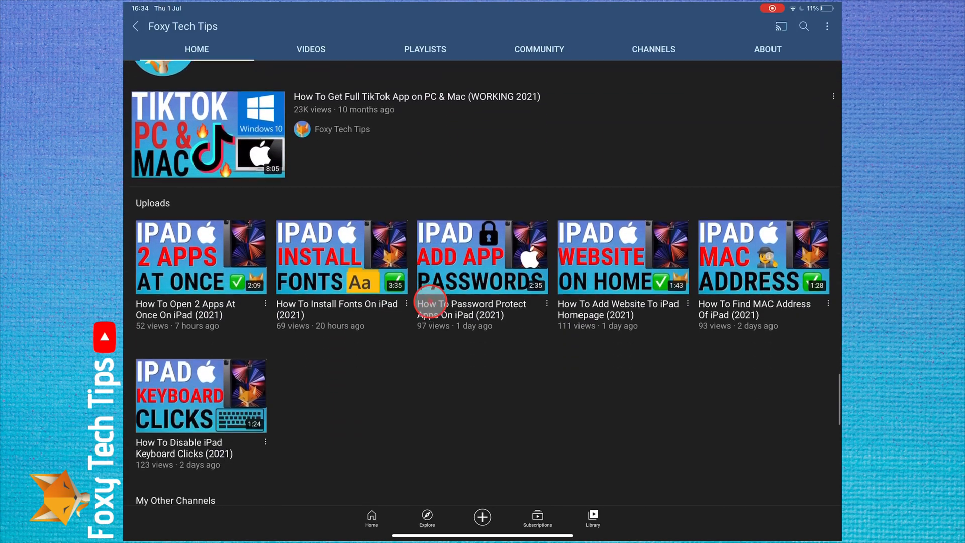
Create a new empty shortcut, New Shortcut 2.
scroll("down", 3)
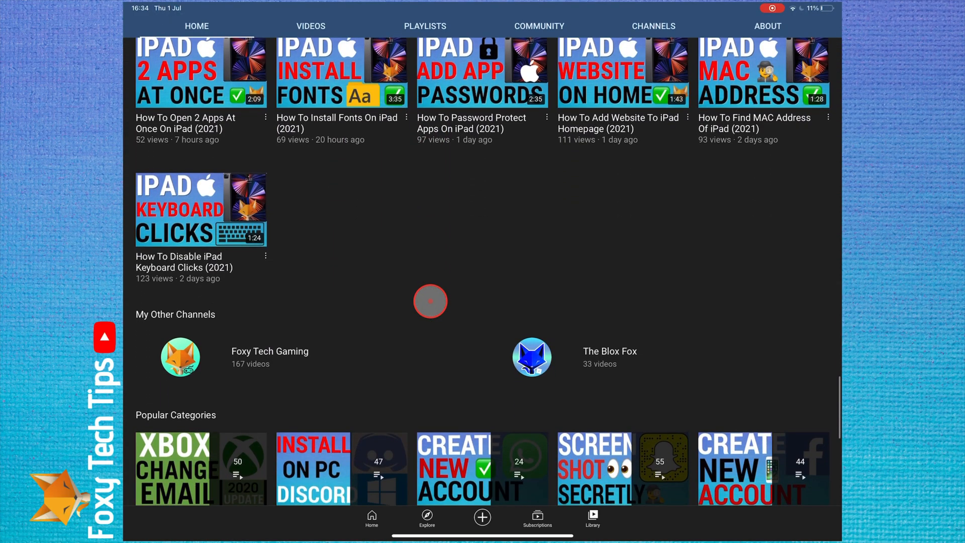
scroll("down", 3)
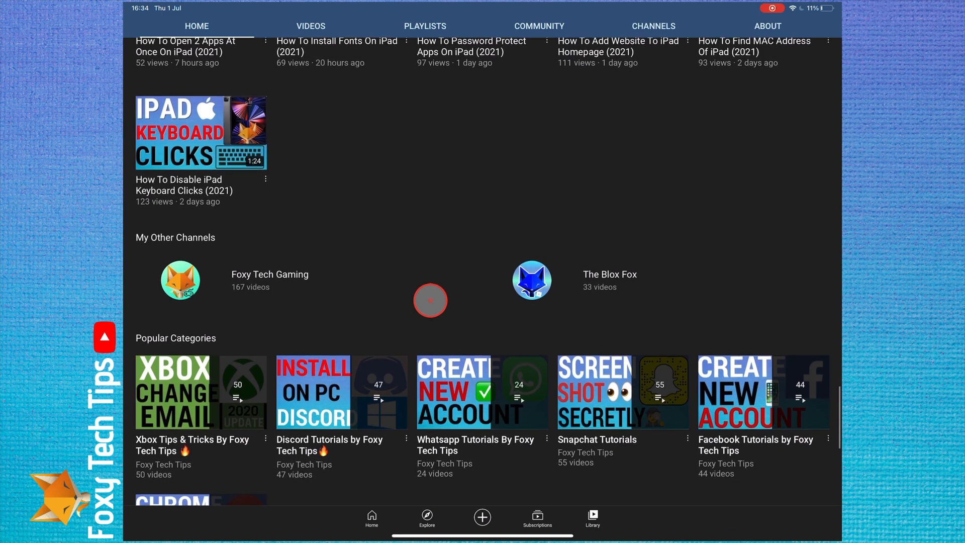
scroll("down", 3)
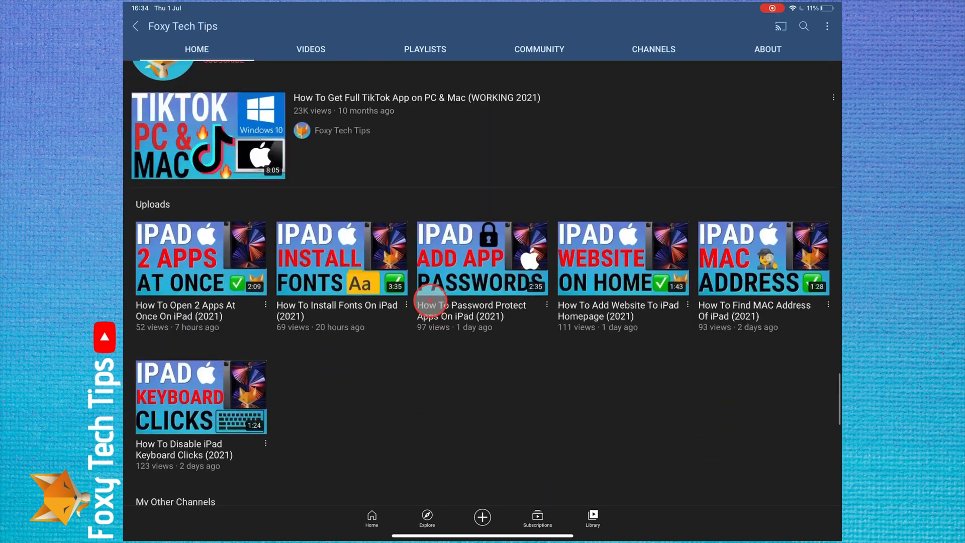
scroll("down", 3)
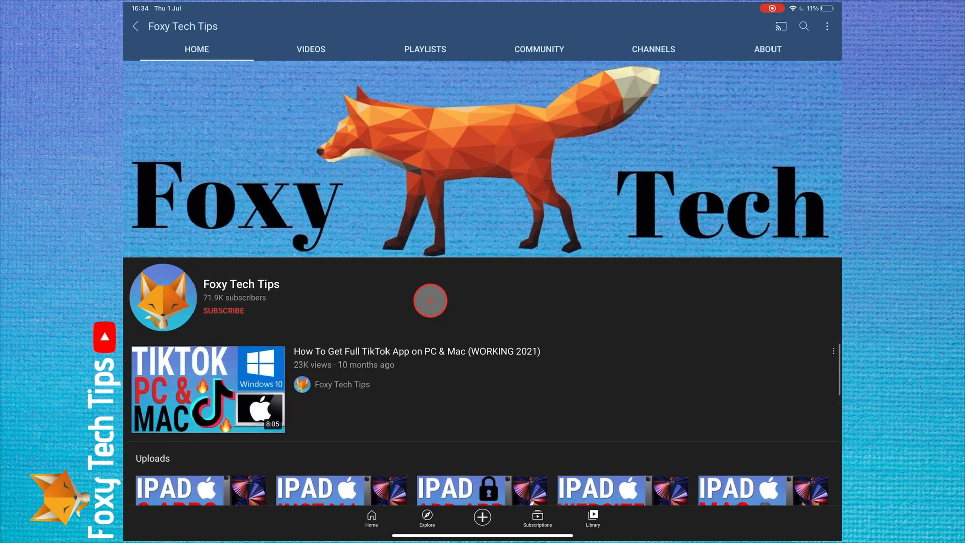
scroll("down", 3)
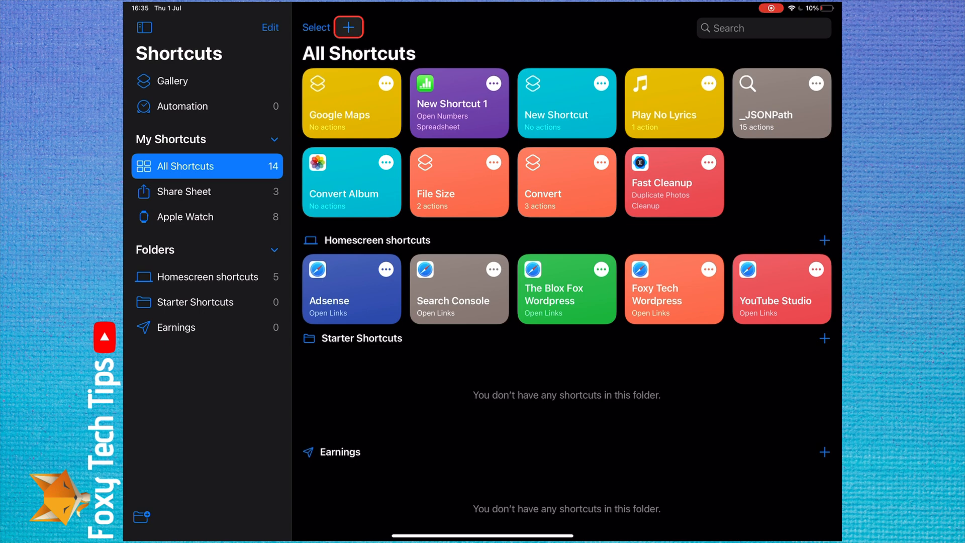
left_click(348, 27)
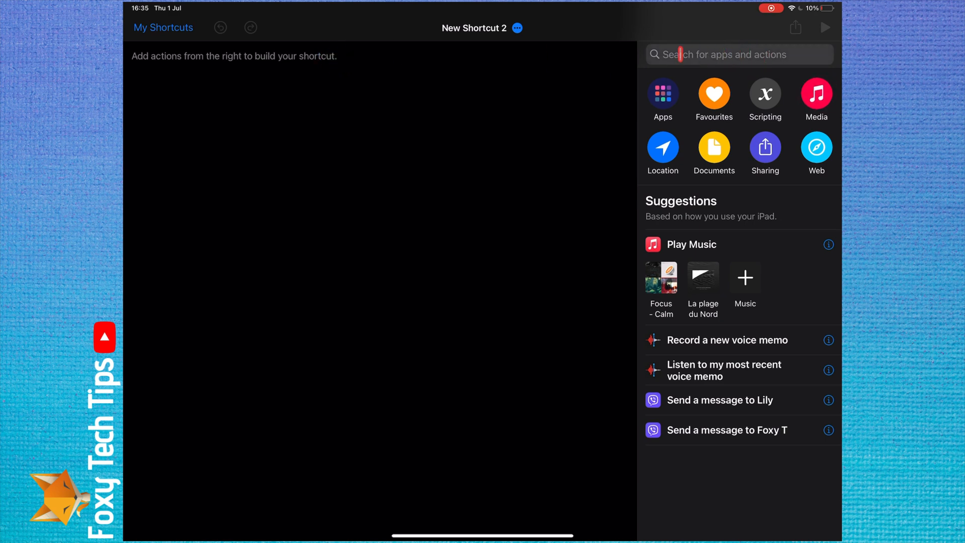
Search the actions for 'Open app'.
left_click(738, 54)
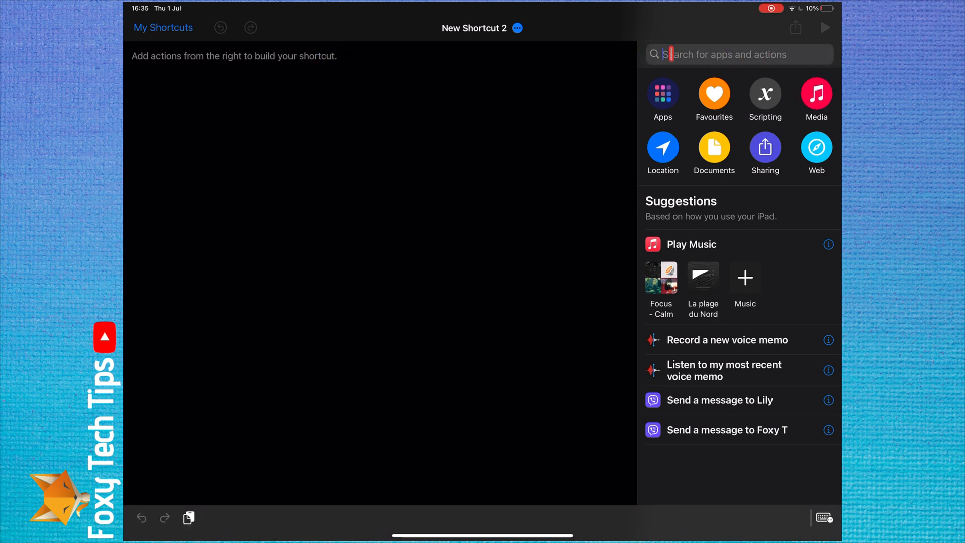
type("Open")
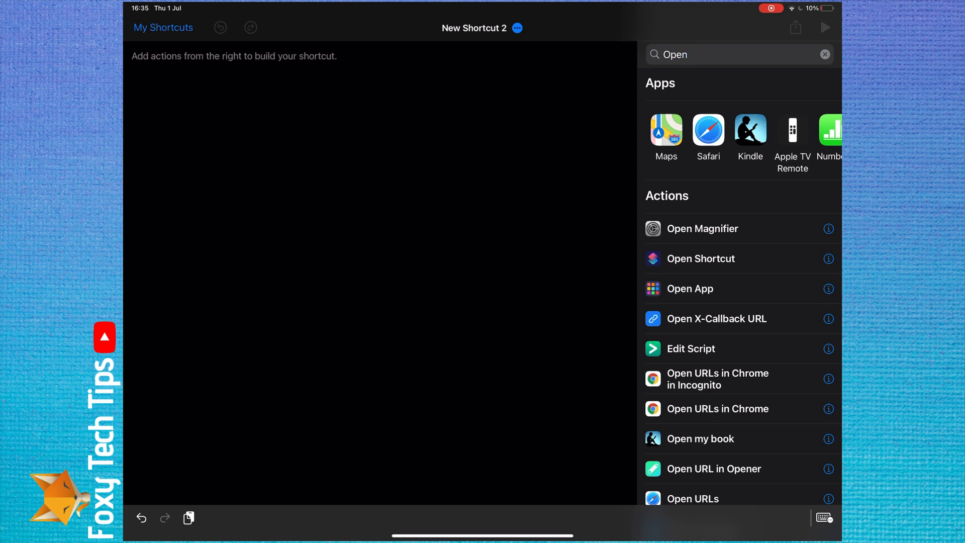
type("app")
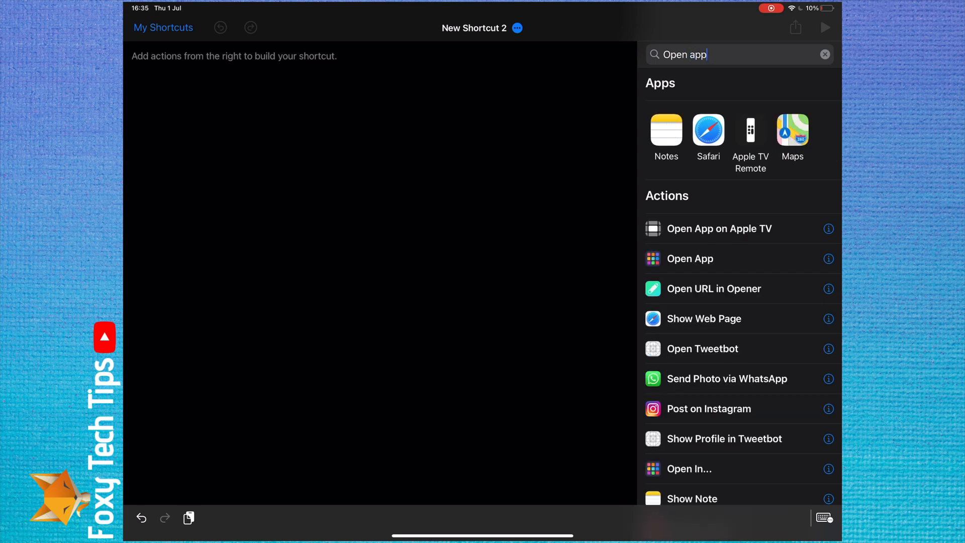
left_click(689, 258)
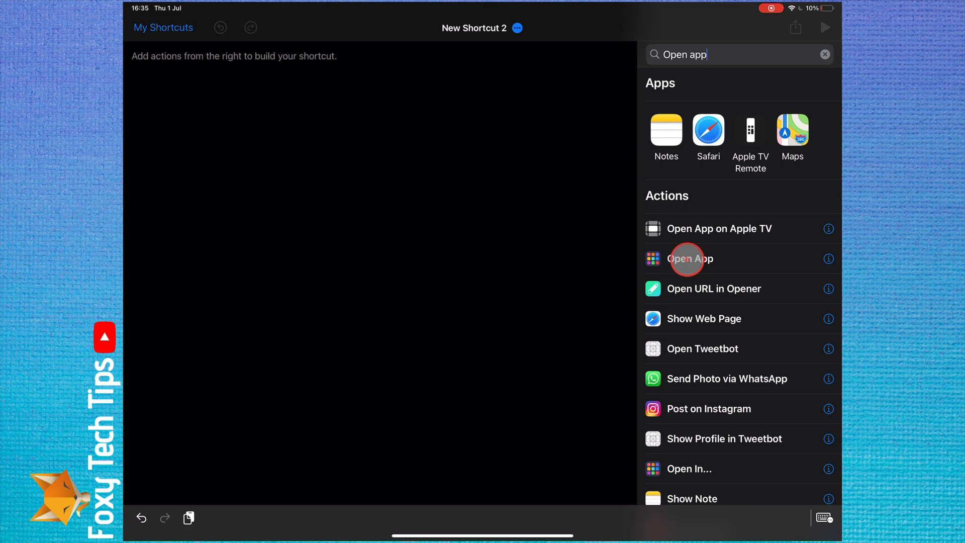
Add an Open App action set to open YouTube.
left_click(690, 259)
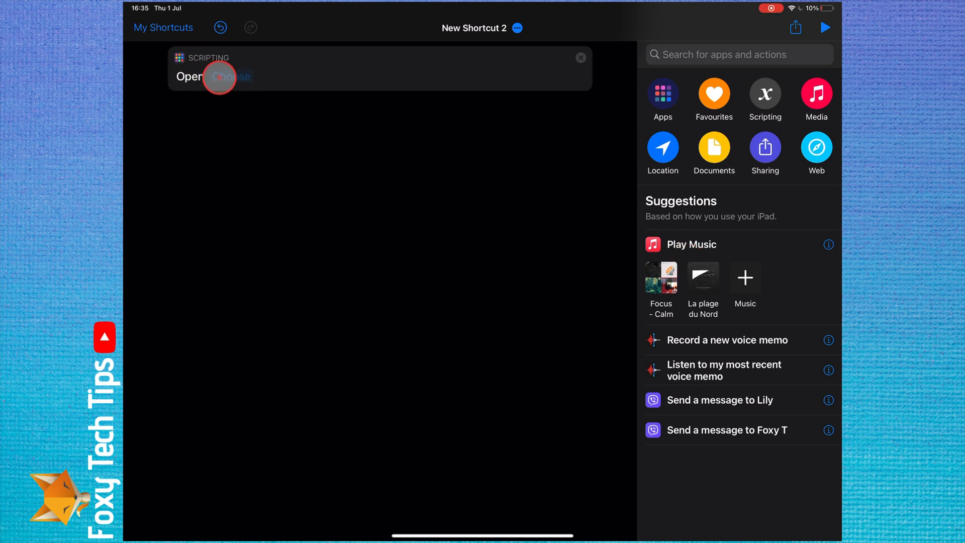
left_click(230, 76)
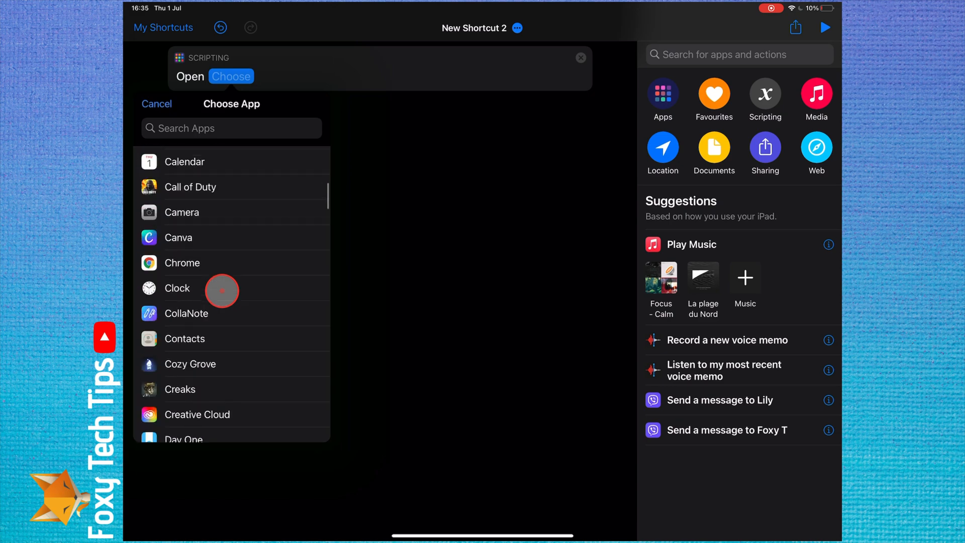
scroll("down", 3)
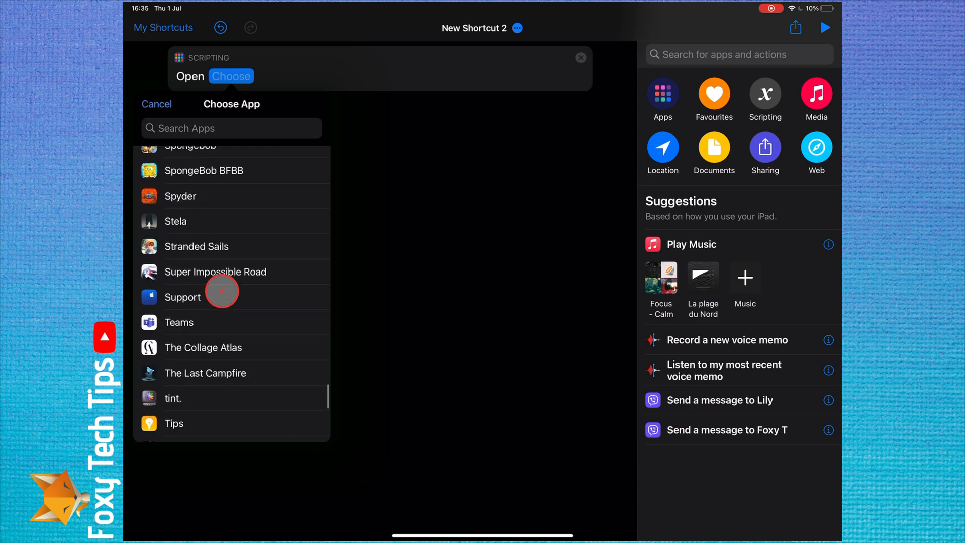
scroll("down", 3)
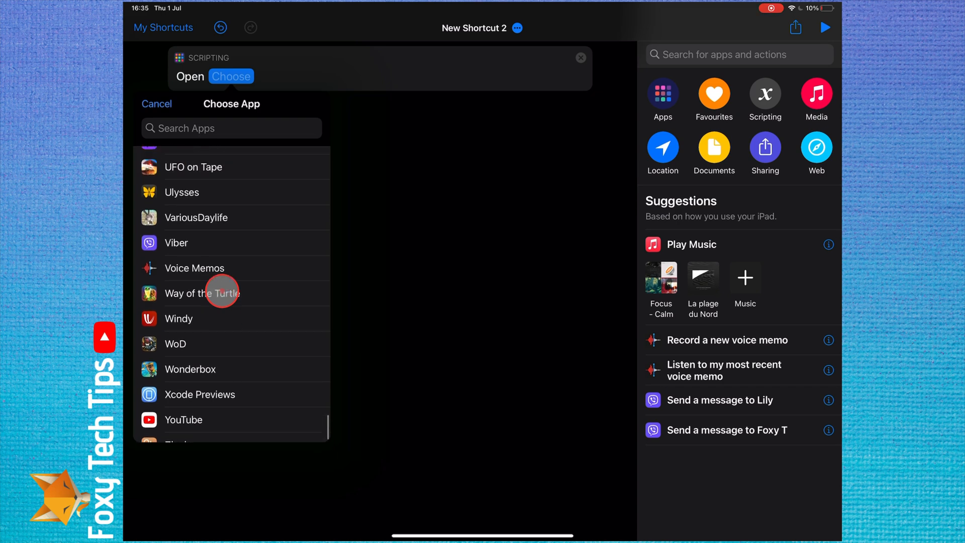
left_click(183, 419)
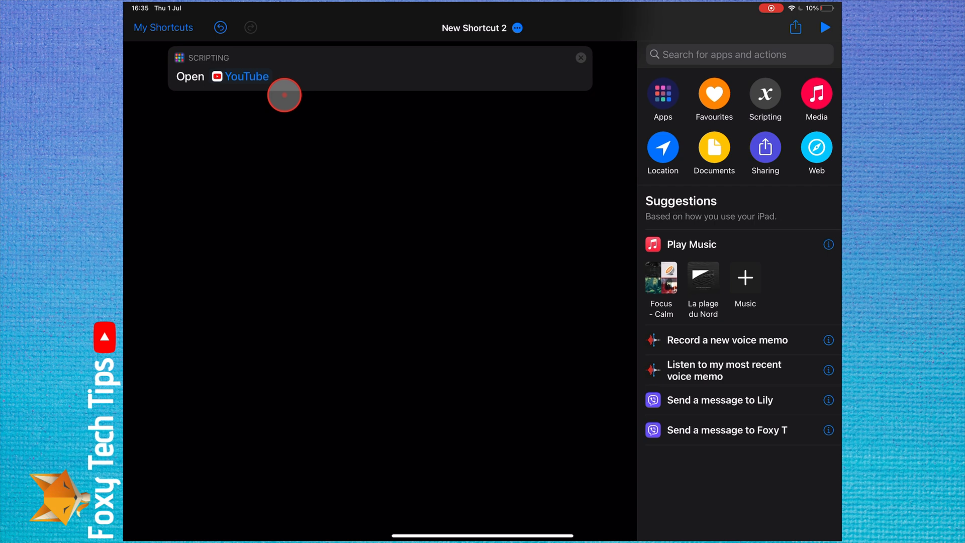
mouse_move(408, 83)
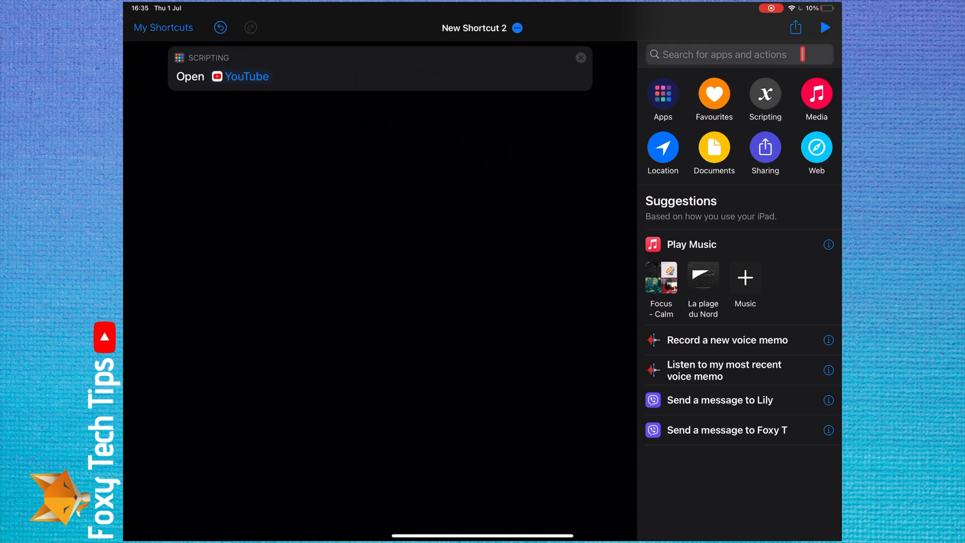
Add the shortcut to the Home Screen named 'YouTube' and begin editing its icon.
left_click(794, 27)
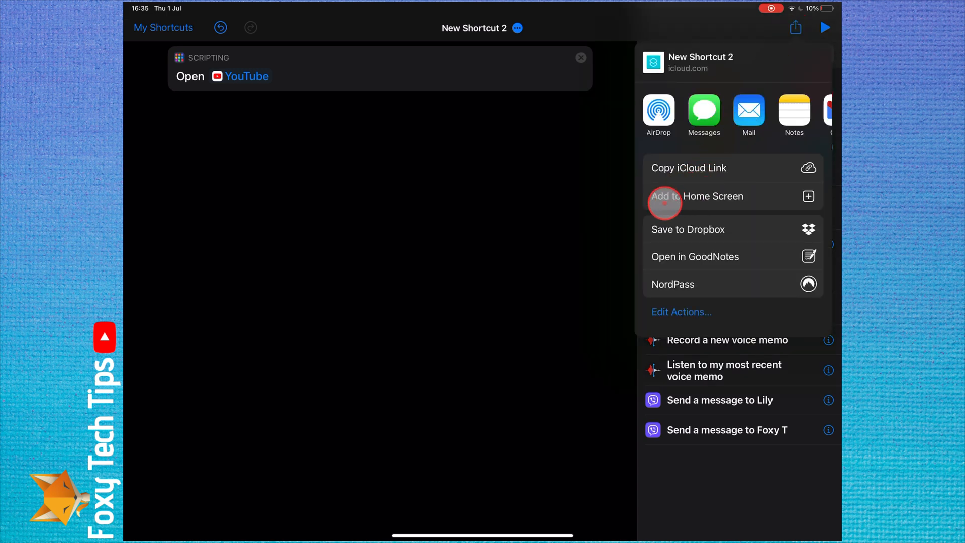
left_click(697, 195)
type("Open")
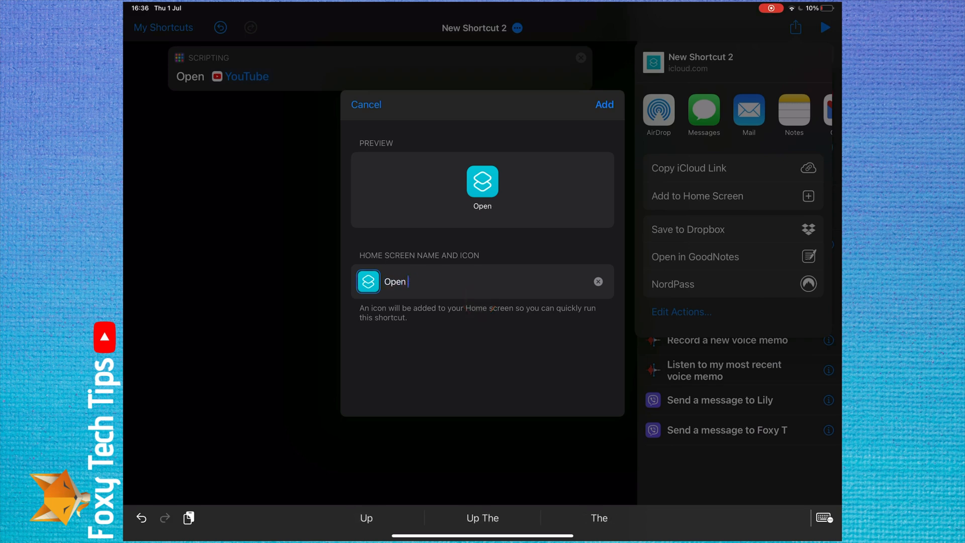
type("YouTube")
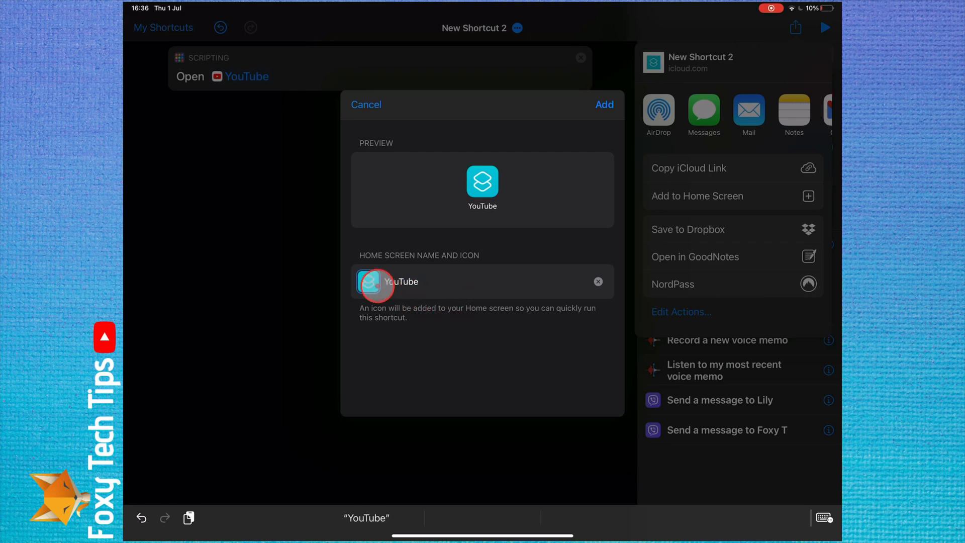
left_click(370, 286)
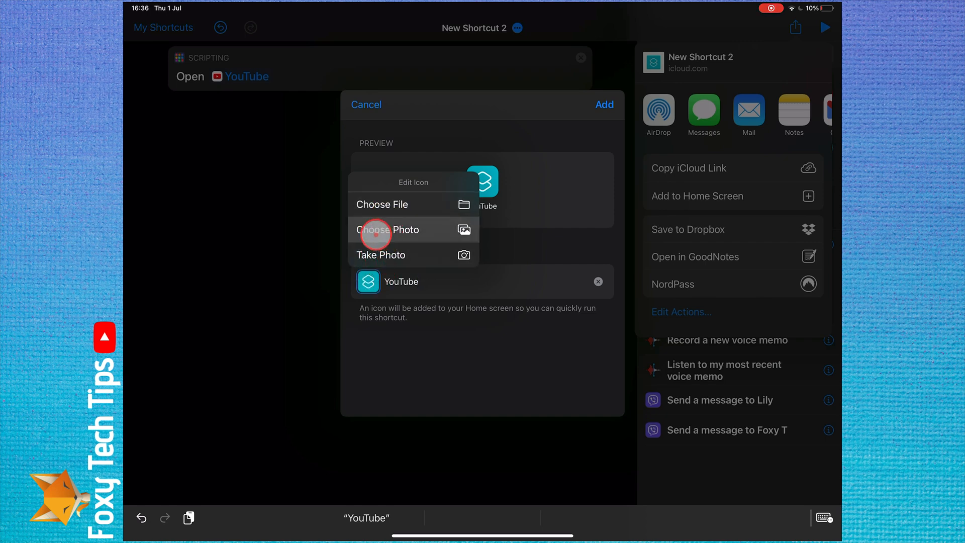
Set the river-landscape photo as the YouTube shortcut's home-screen icon.
left_click(387, 229)
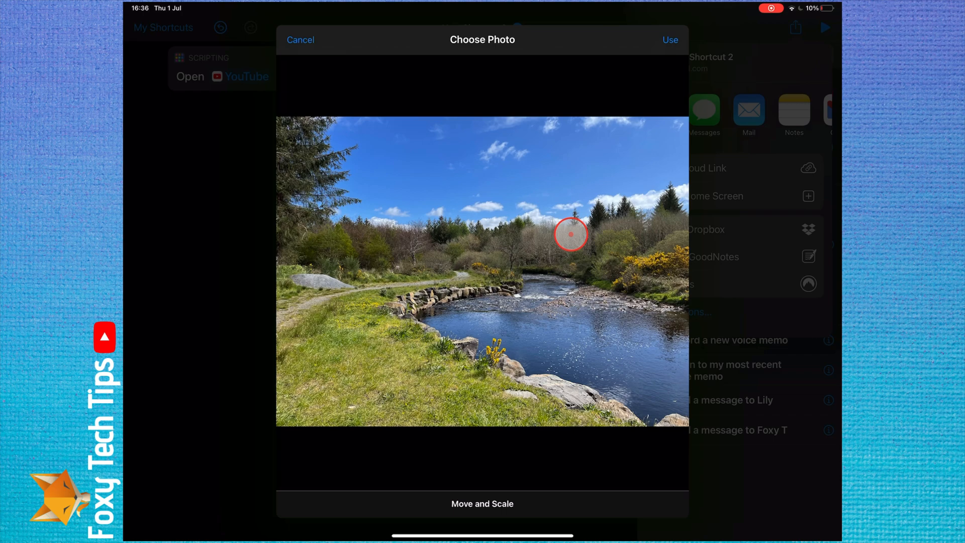
mouse_move(576, 156)
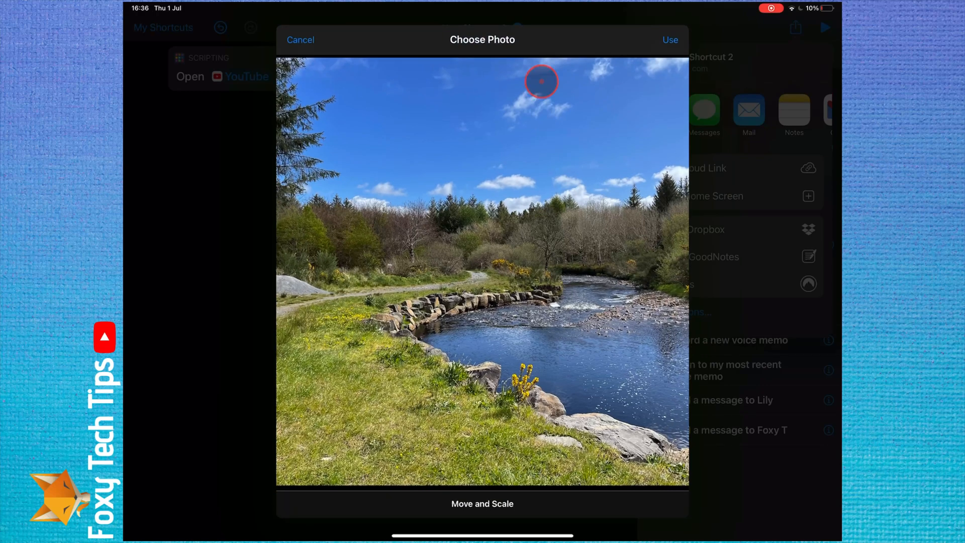
left_click(669, 40)
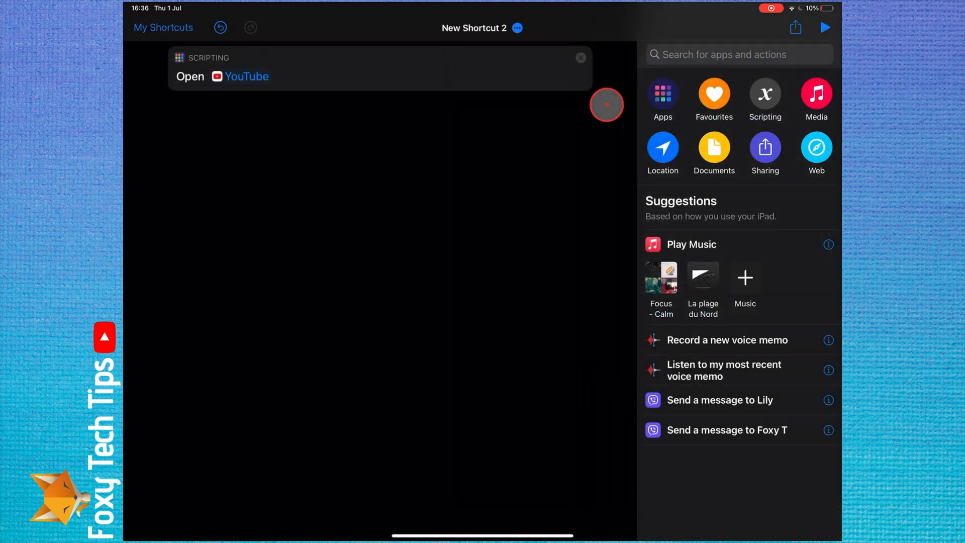
mouse_move(468, 246)
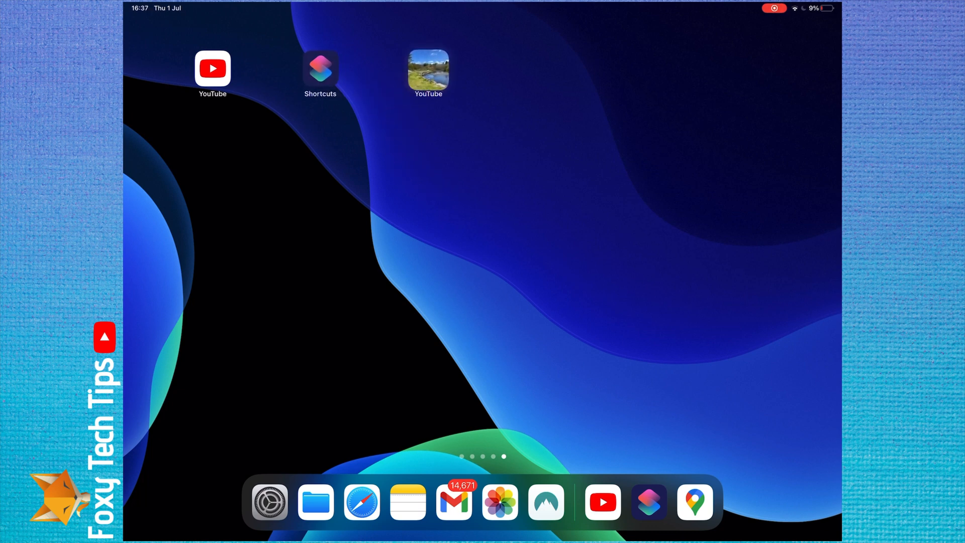
Launch the river-photo YouTube shortcut from the Home Screen.
left_click(428, 74)
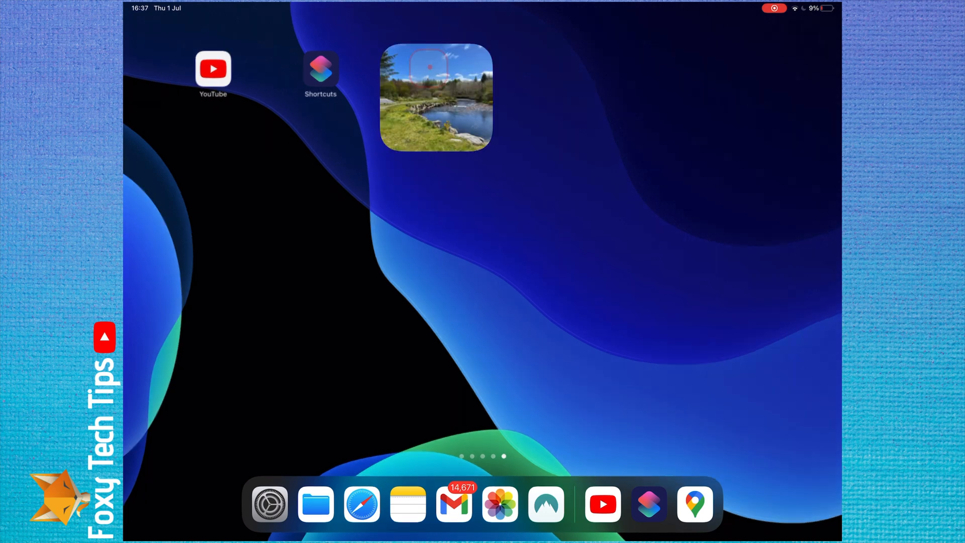